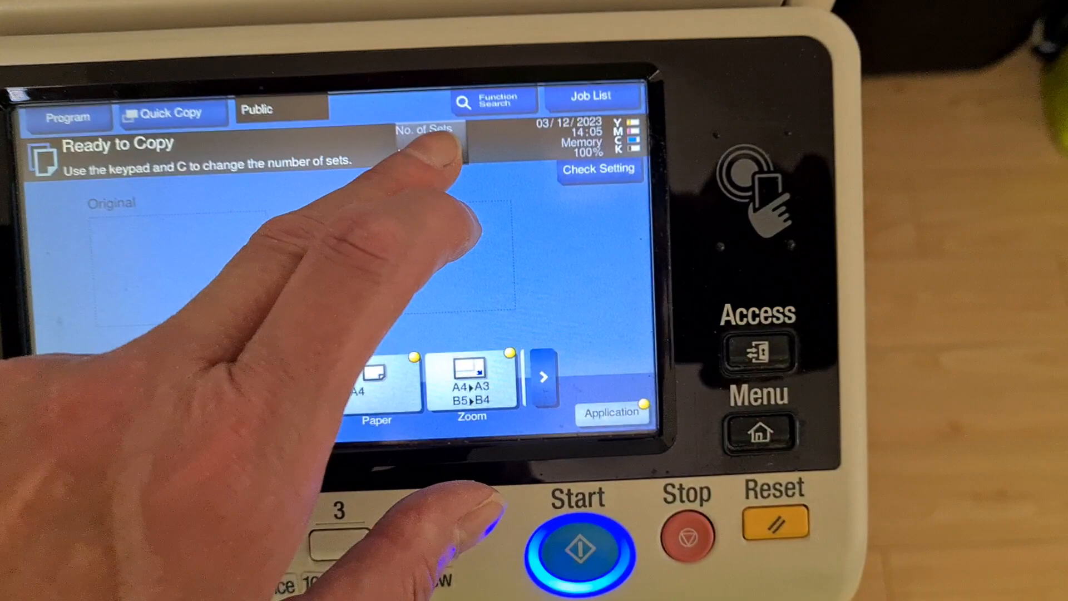
Step: Open the Original Setting options from the Ready to Copy screen, with Mixed Original off
click(426, 136)
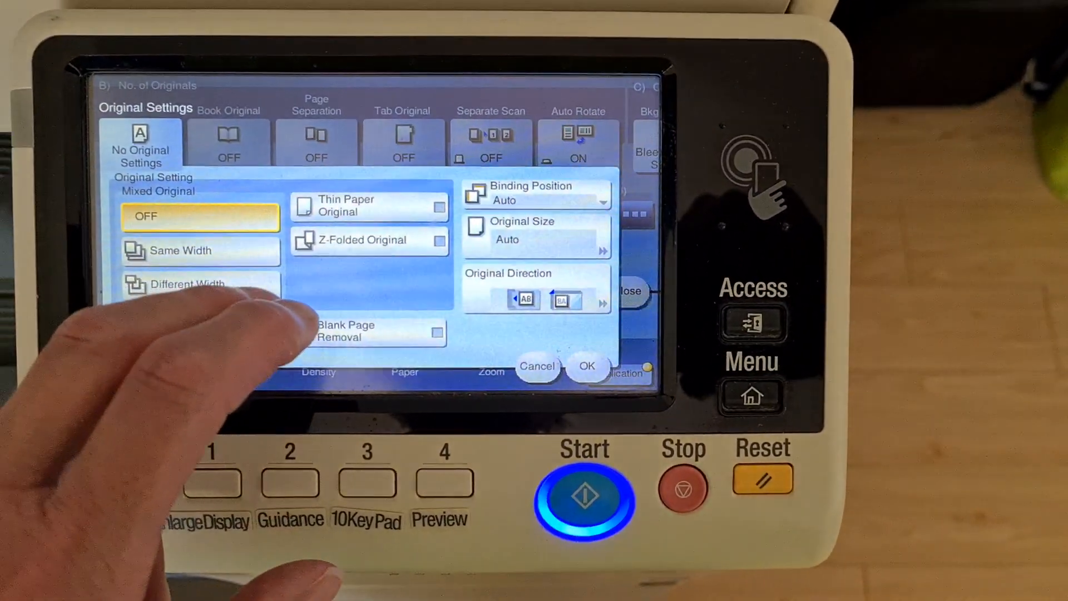
Step: Leave Original Settings and bring up the Layout Mirror Image dialog, set ON for A4
click(537, 230)
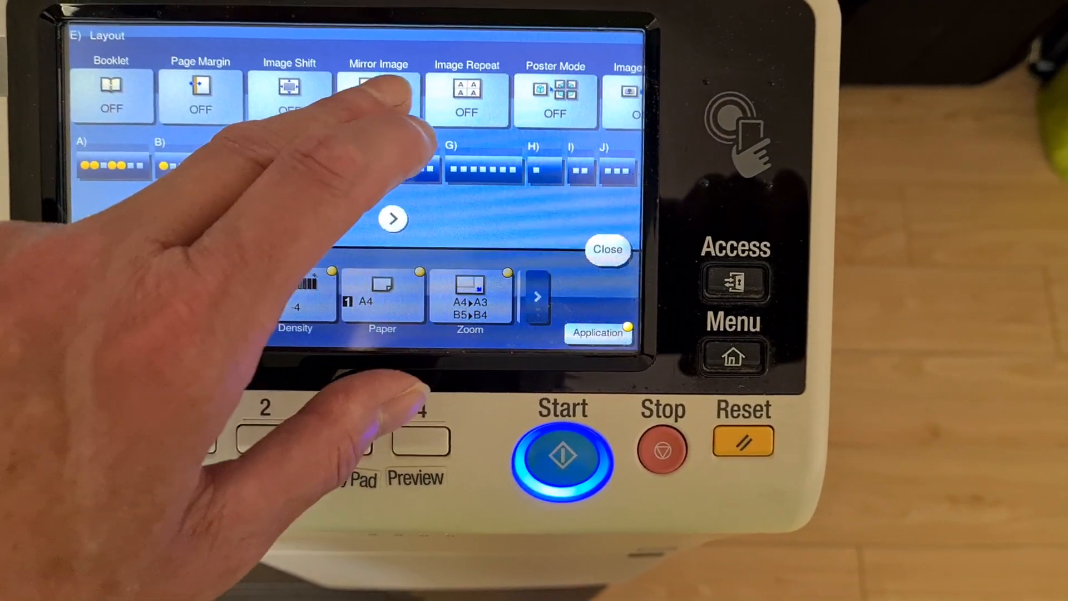
click(377, 95)
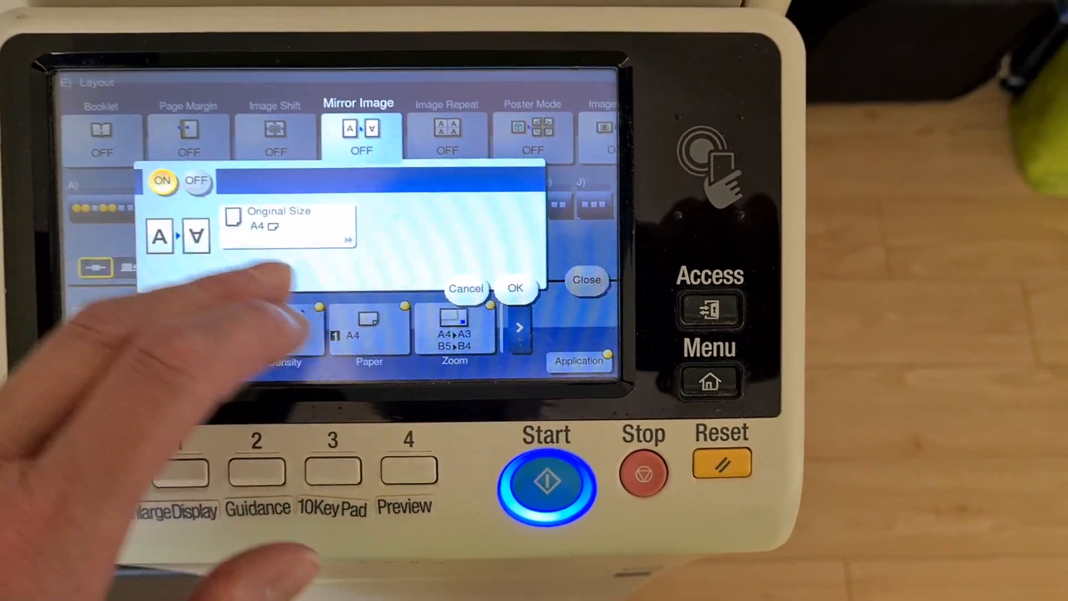